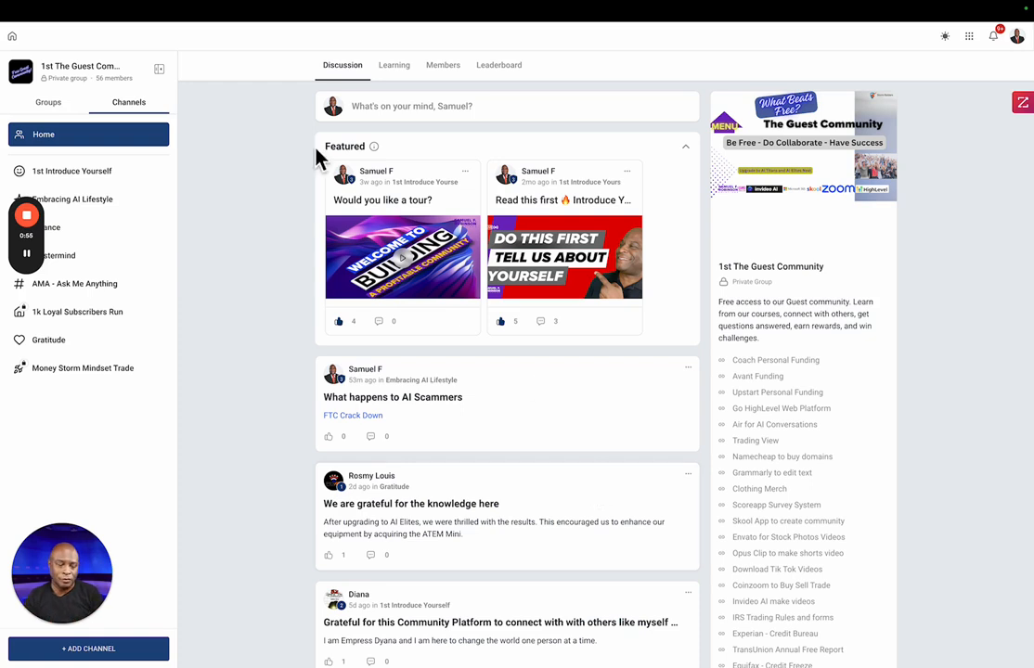
Step: Switch to the 0-8-Week Cohort group and show the four-group list
left_click(49, 103)
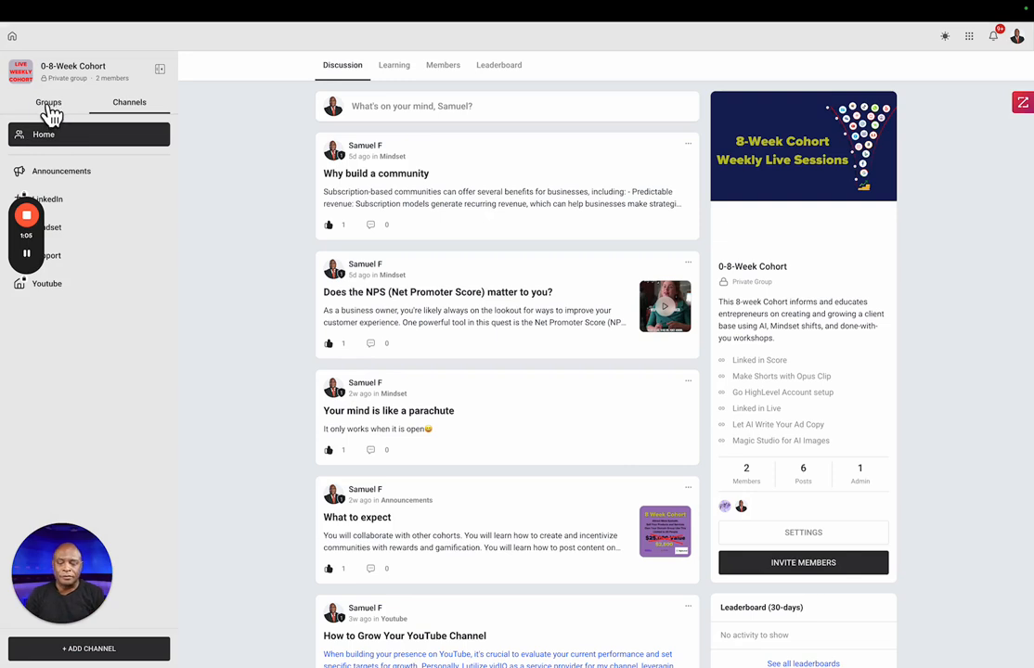
left_click(49, 102)
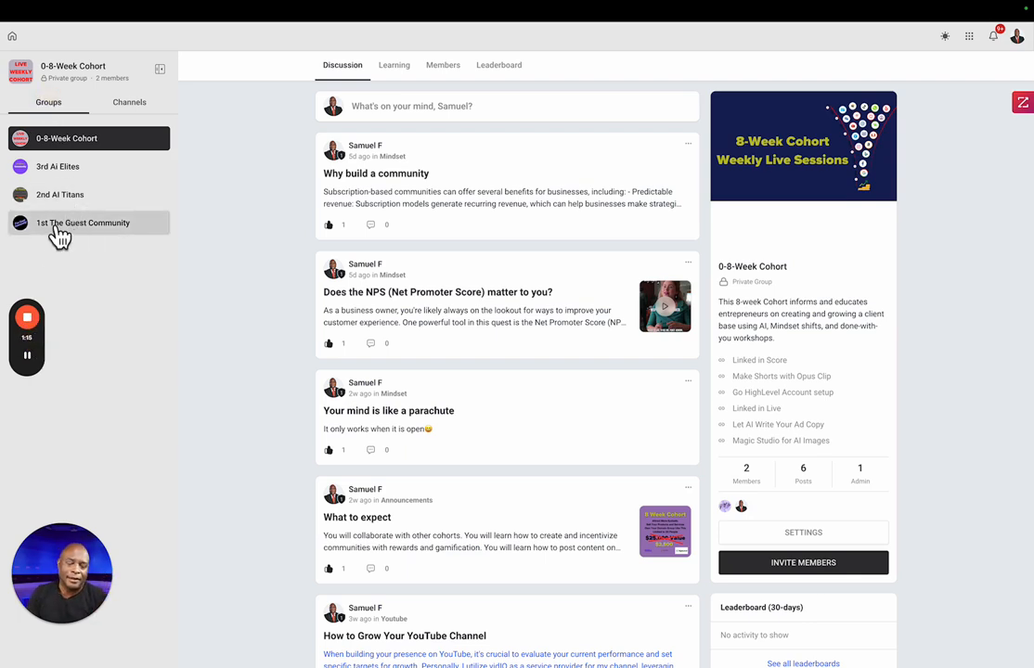
Step: Return to the 1st The Guest Community group from the Groups list
left_click(84, 223)
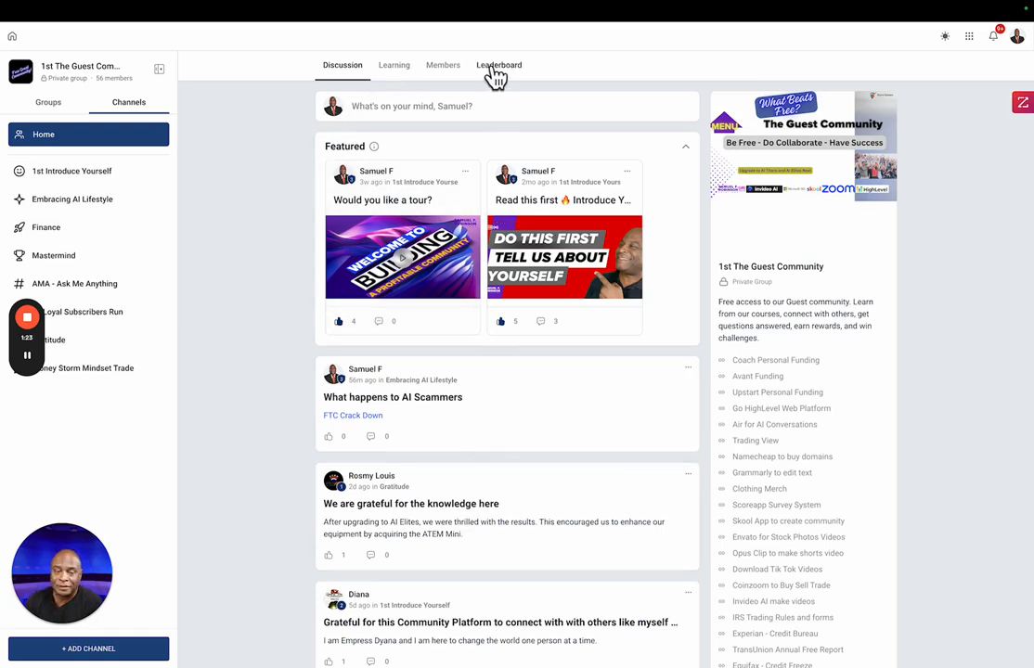
mouse_move(386, 89)
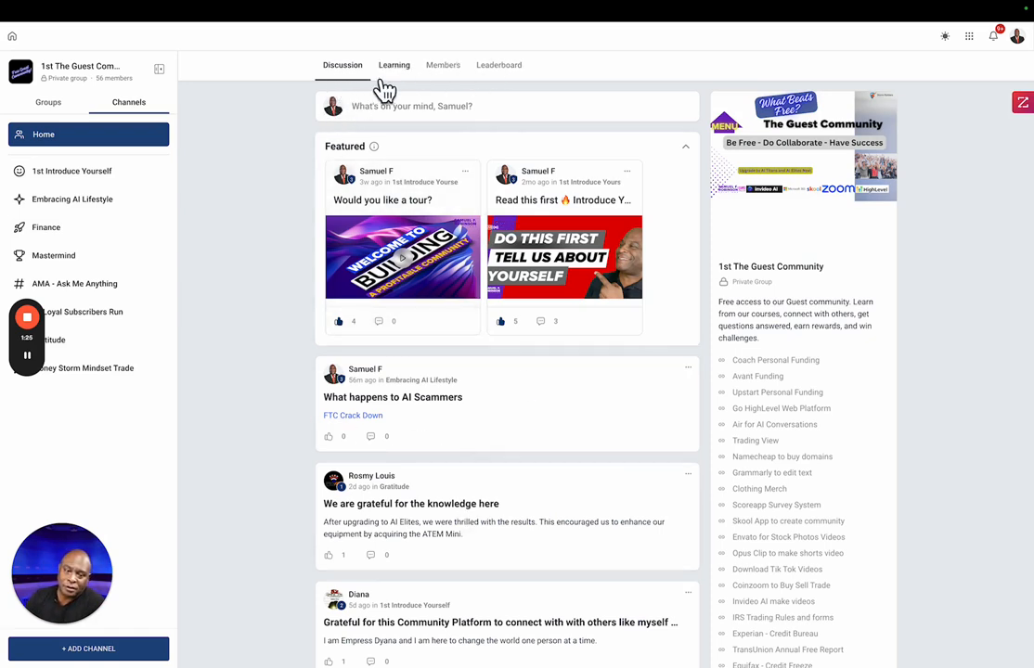
mouse_move(442, 72)
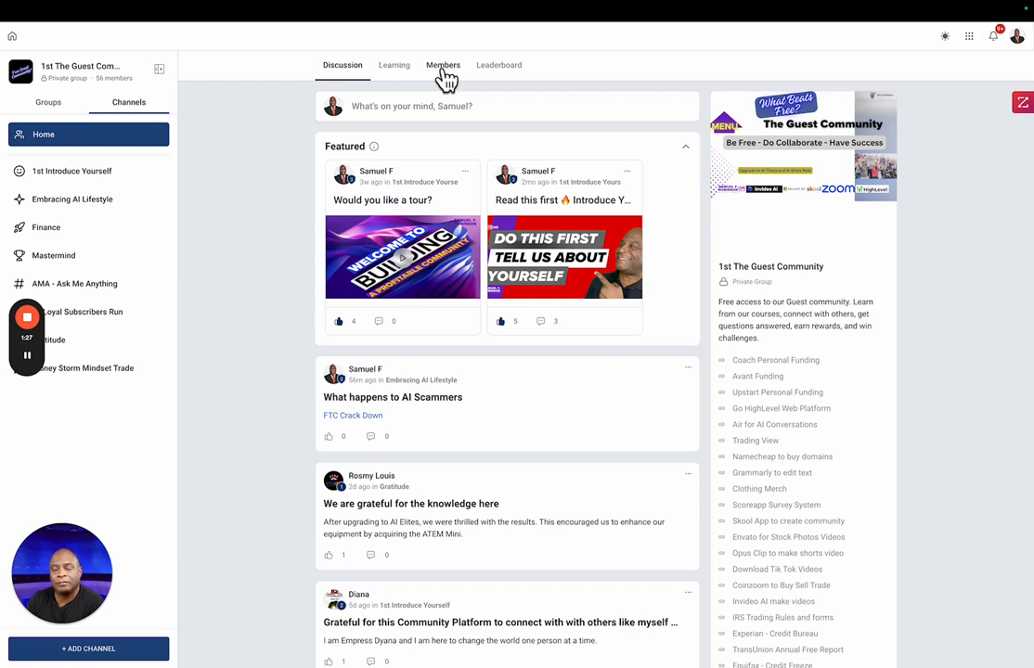
mouse_move(394, 65)
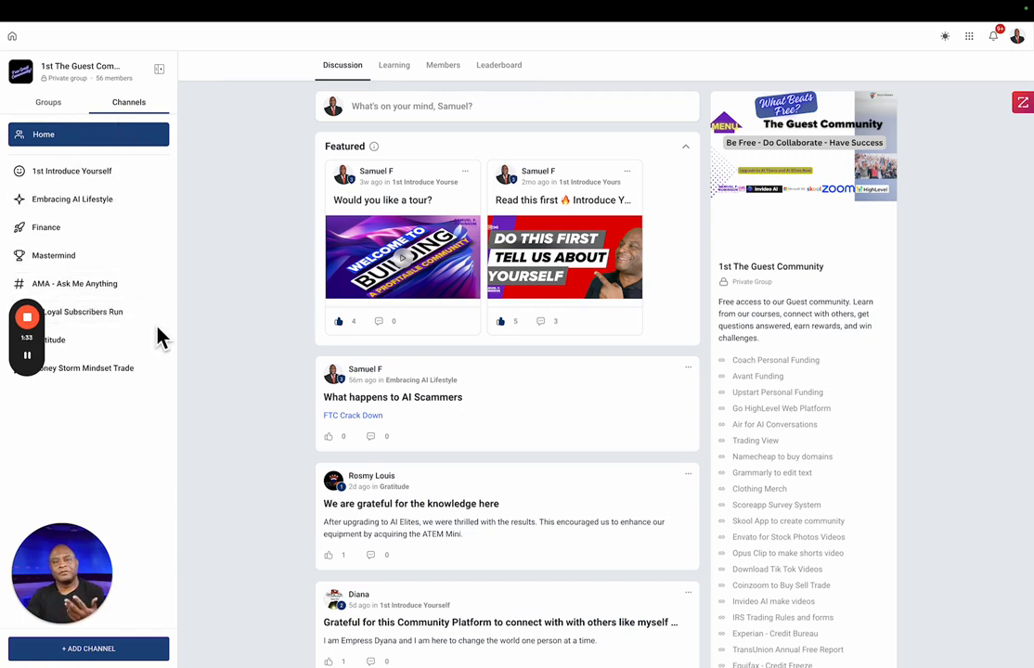
mouse_move(134, 305)
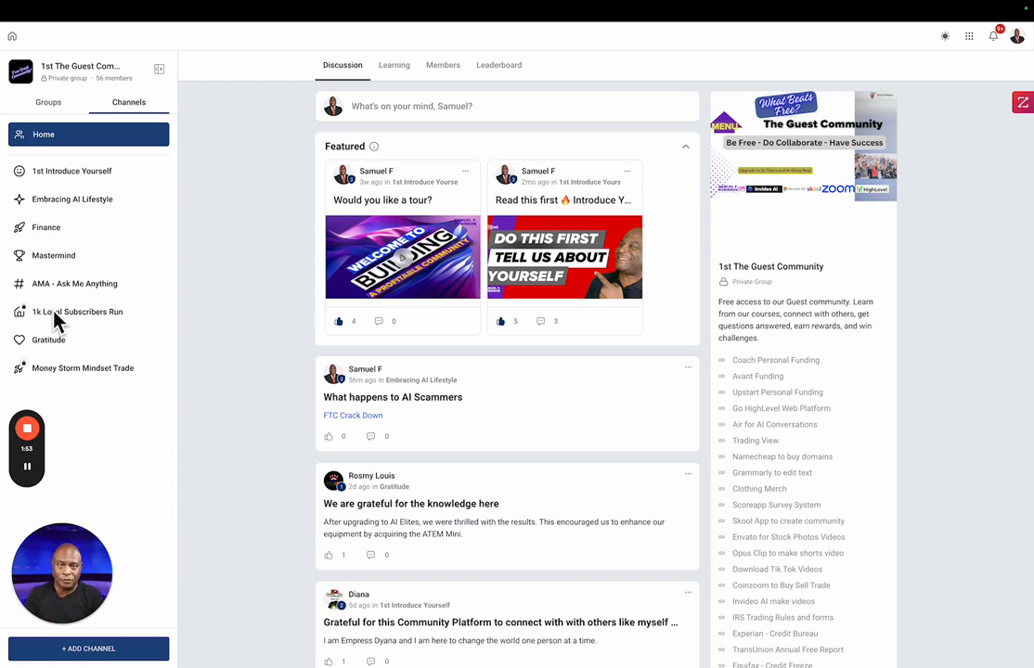
mouse_move(89, 282)
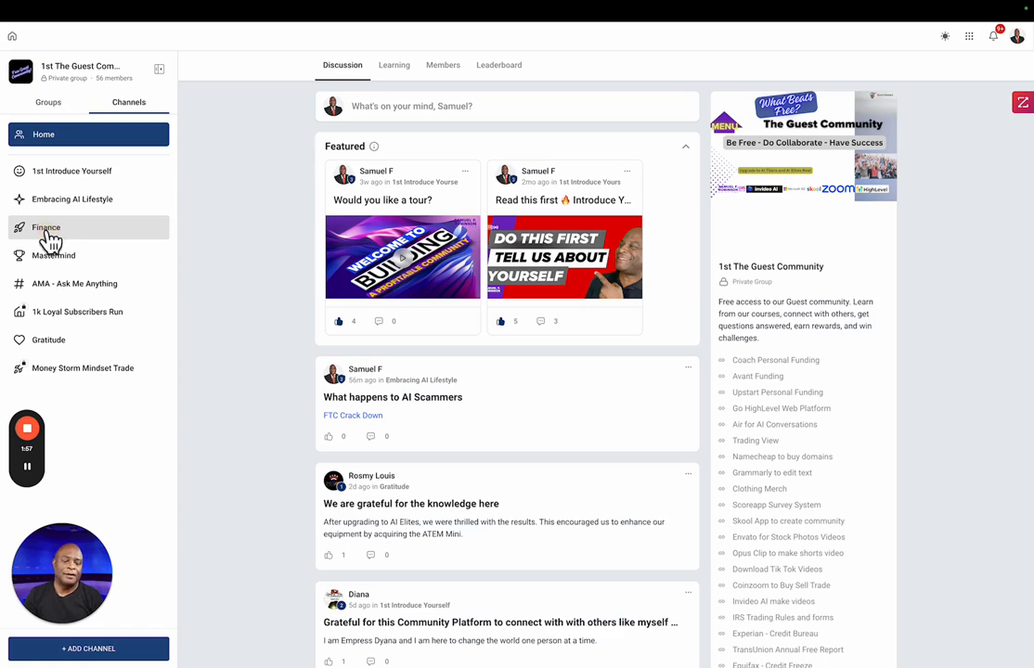
Step: View the Finance channel's posts, then show the four-group list again
left_click(47, 226)
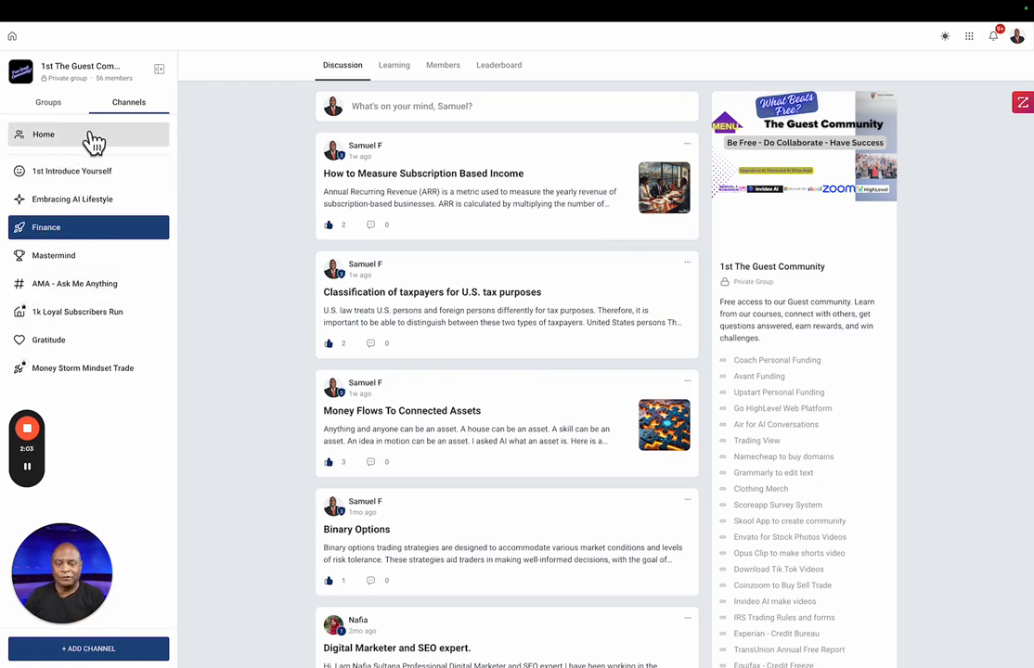
left_click(48, 102)
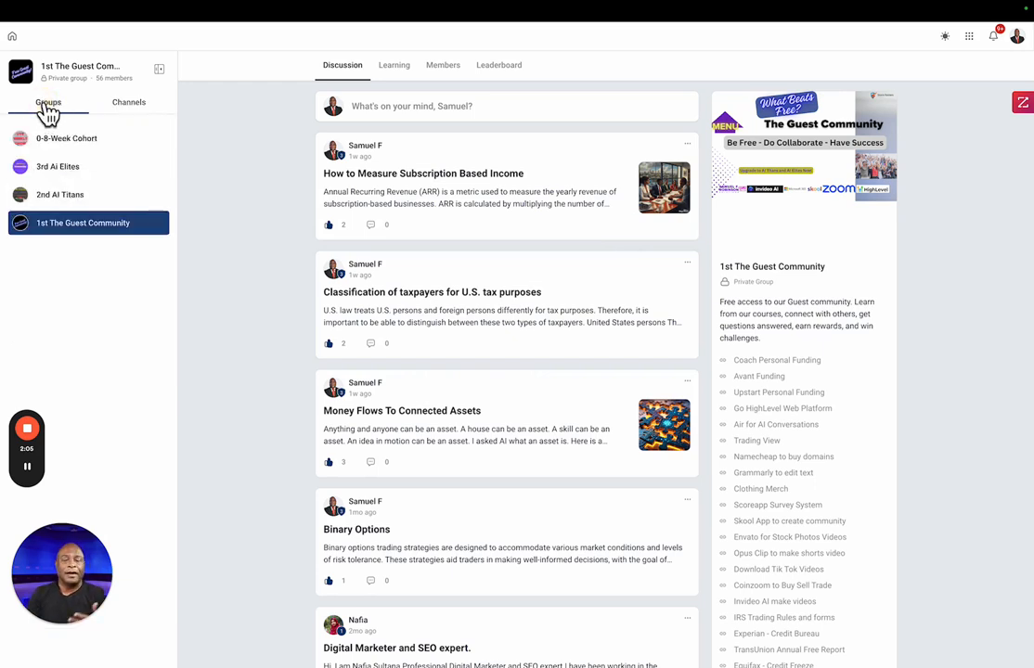
mouse_move(52, 227)
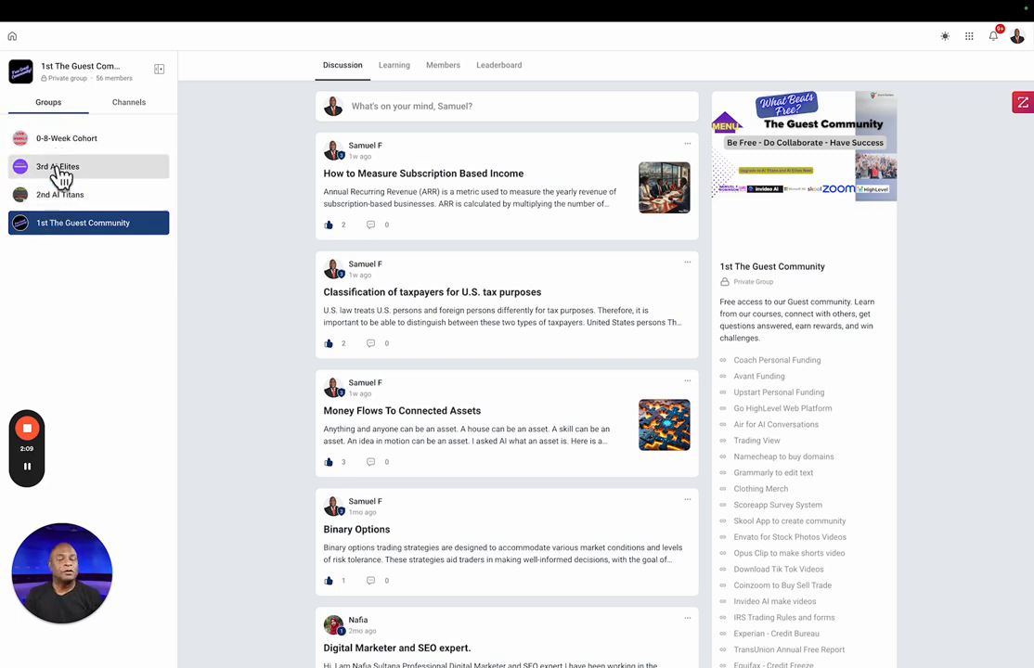
mouse_move(85, 195)
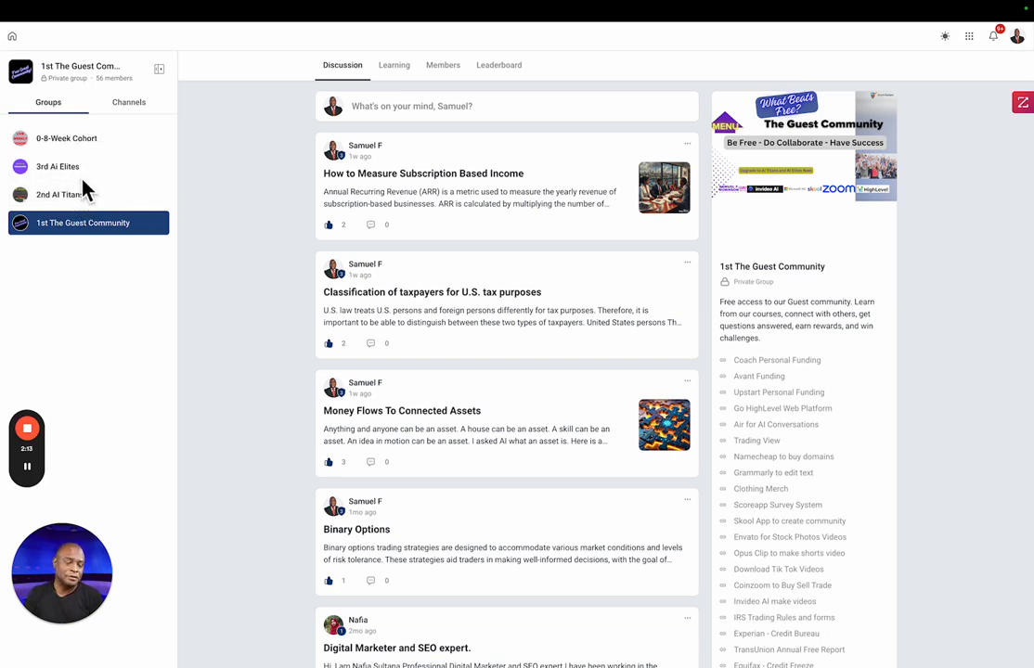
mouse_move(164, 286)
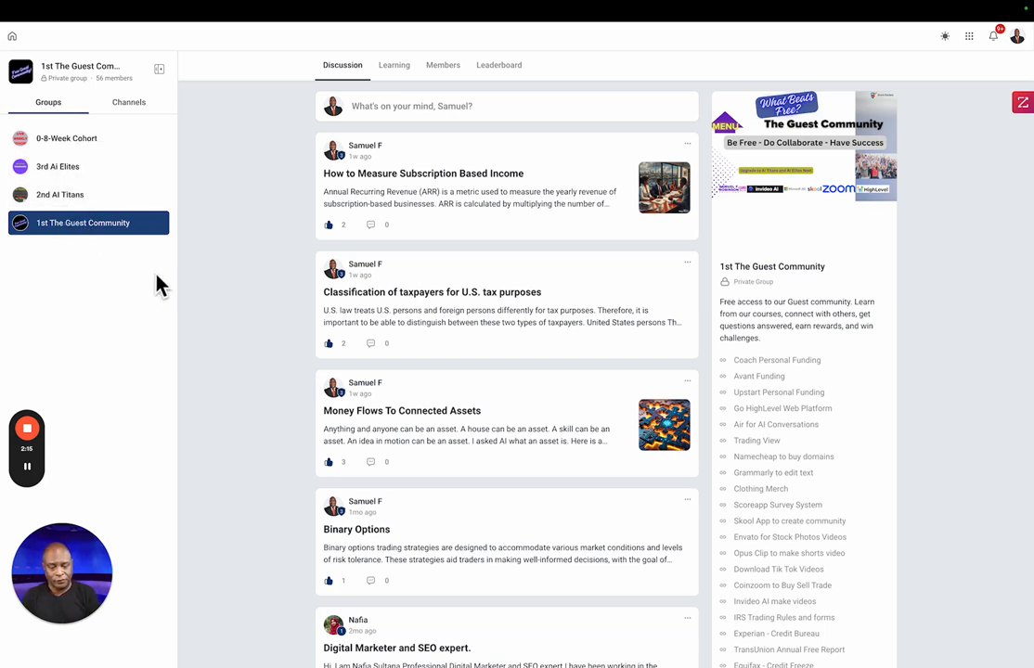
Step: View the Learning course catalogue, then open the 1st Introduce Yourself channel's posts
left_click(393, 65)
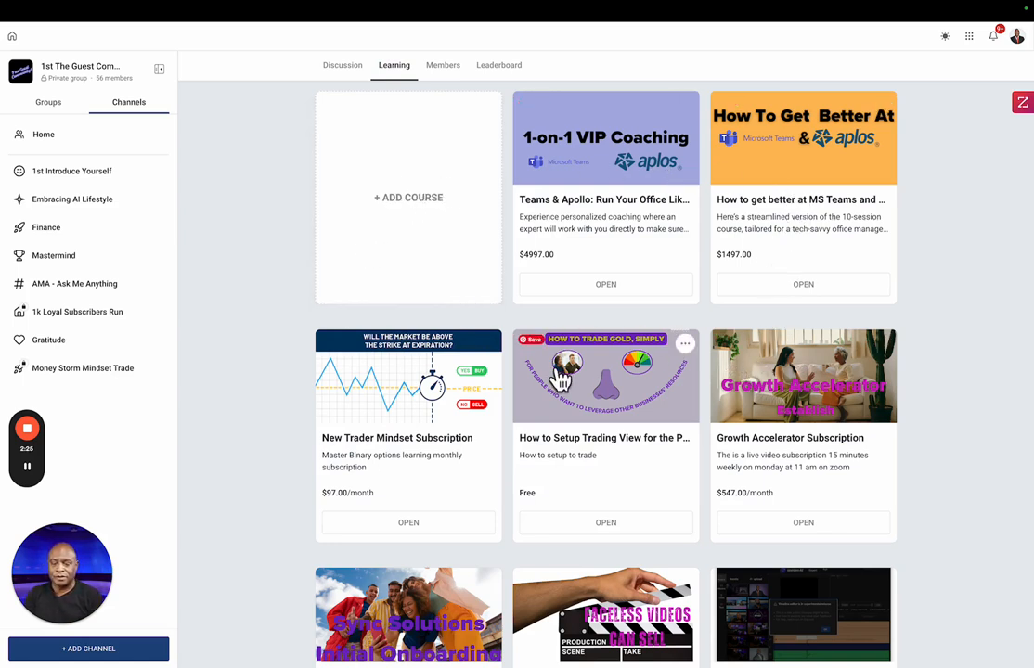
mouse_move(709, 397)
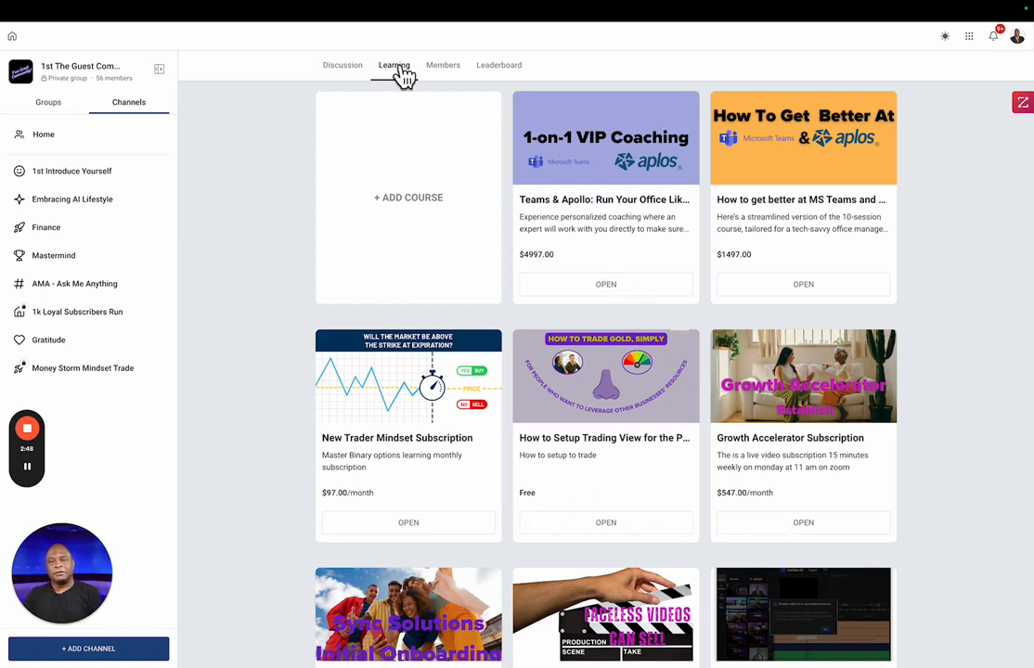
mouse_move(442, 65)
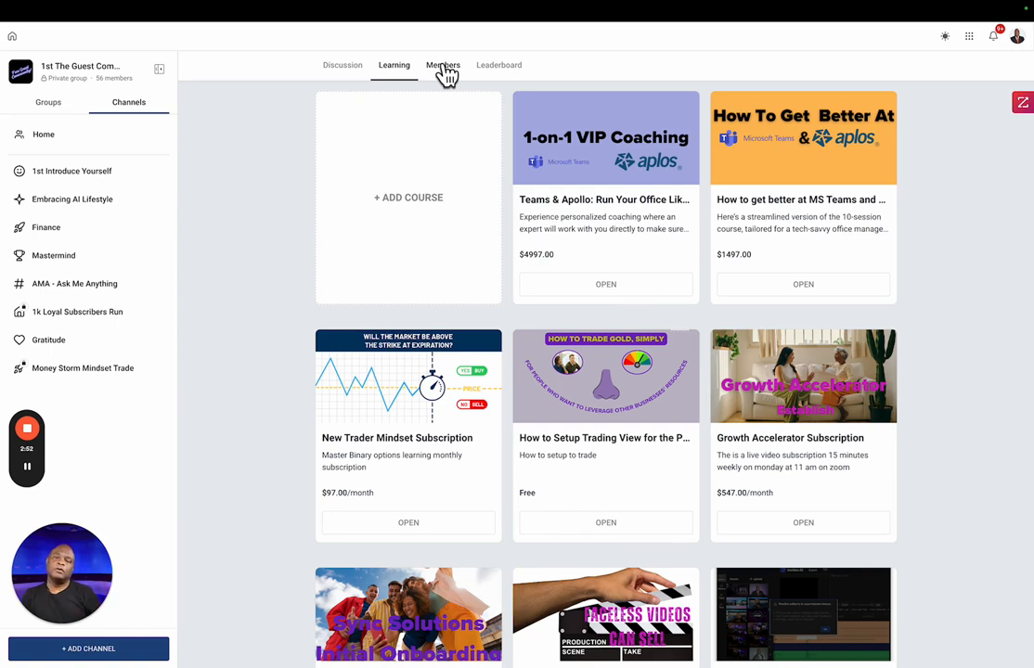
mouse_move(193, 104)
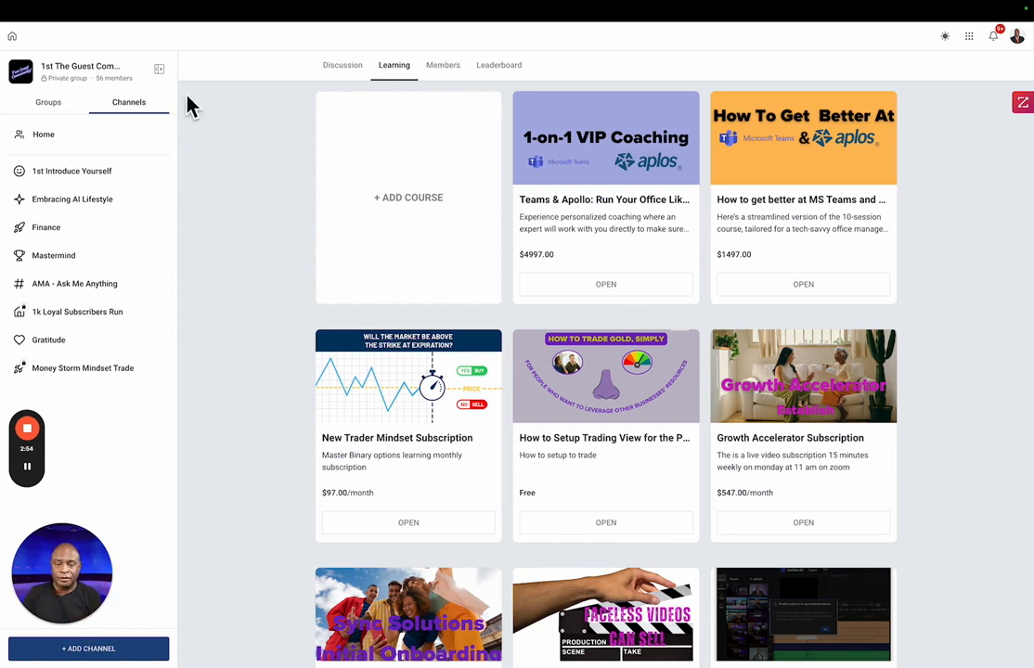
left_click(71, 171)
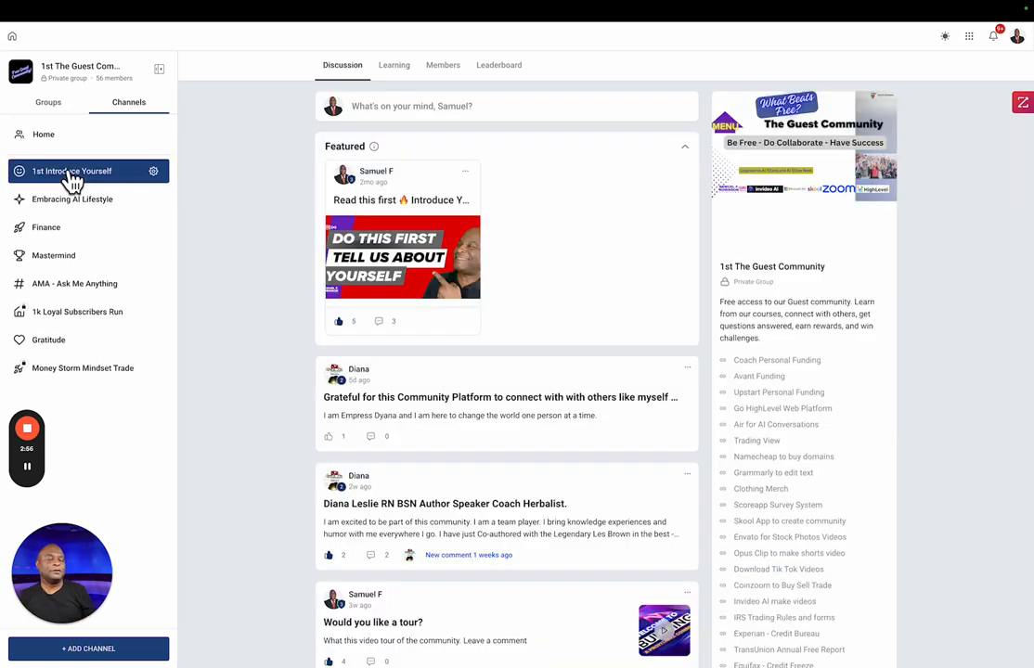
mouse_move(70, 185)
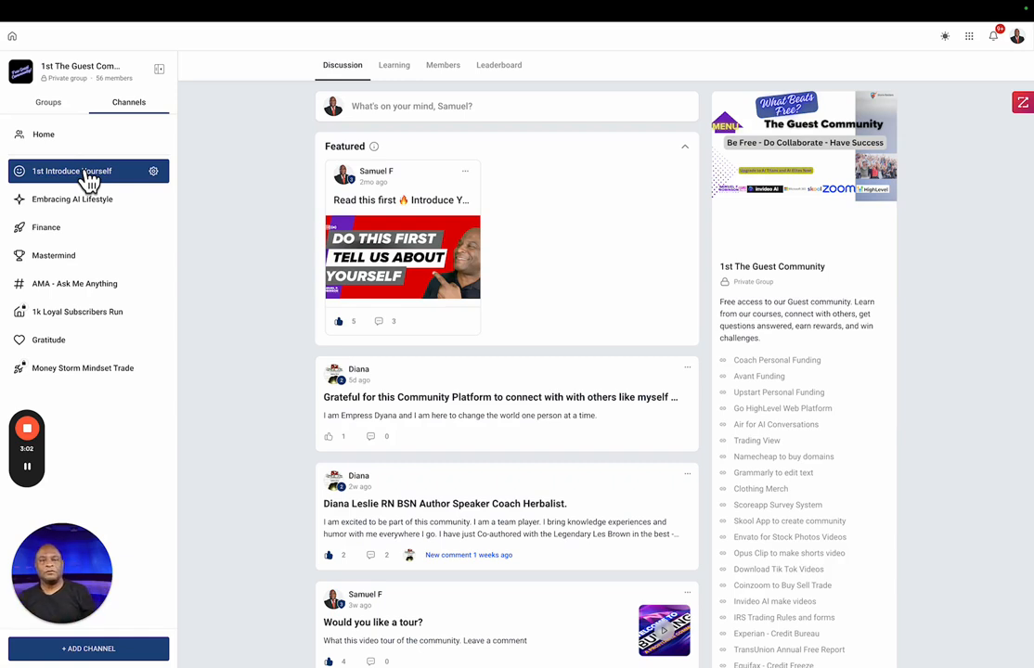
Step: Review the Leaderboard's member levels and points, then return to the Discussion feed
left_click(497, 65)
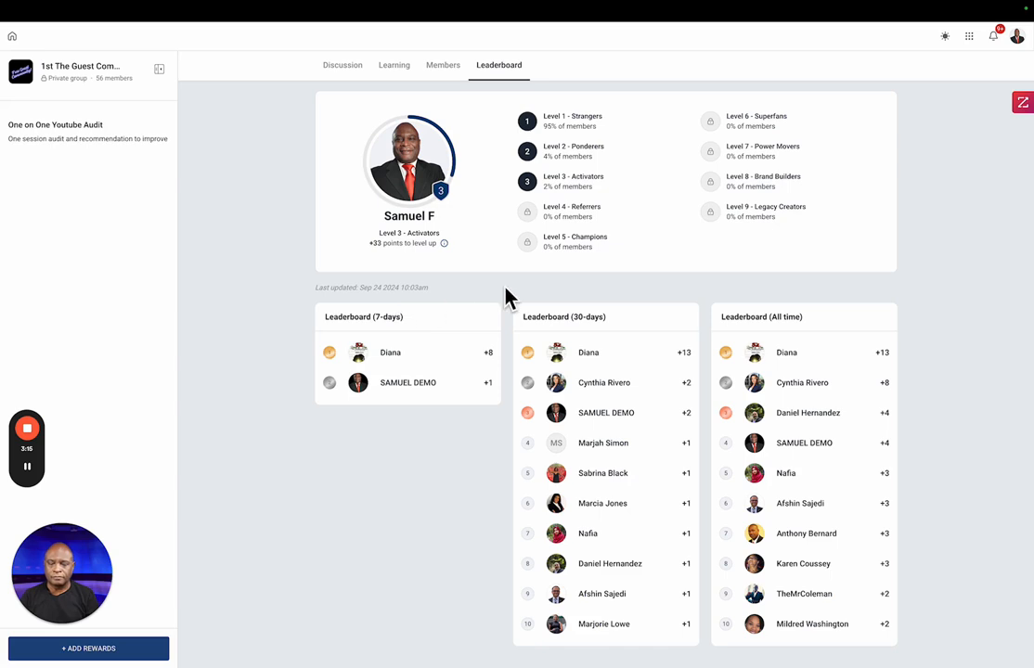
mouse_move(341, 362)
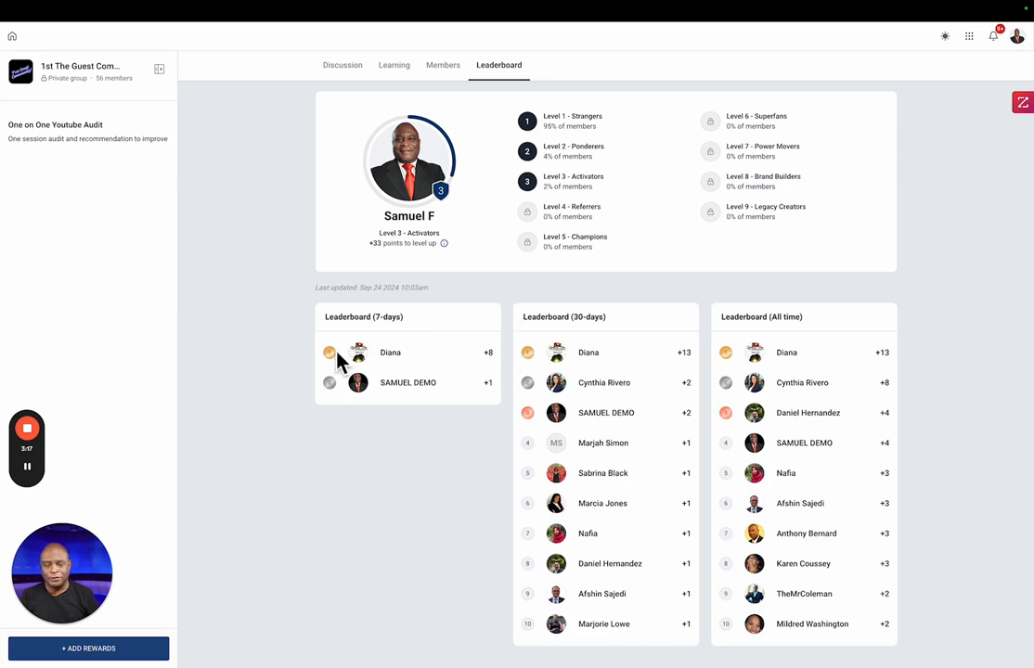
mouse_move(389, 338)
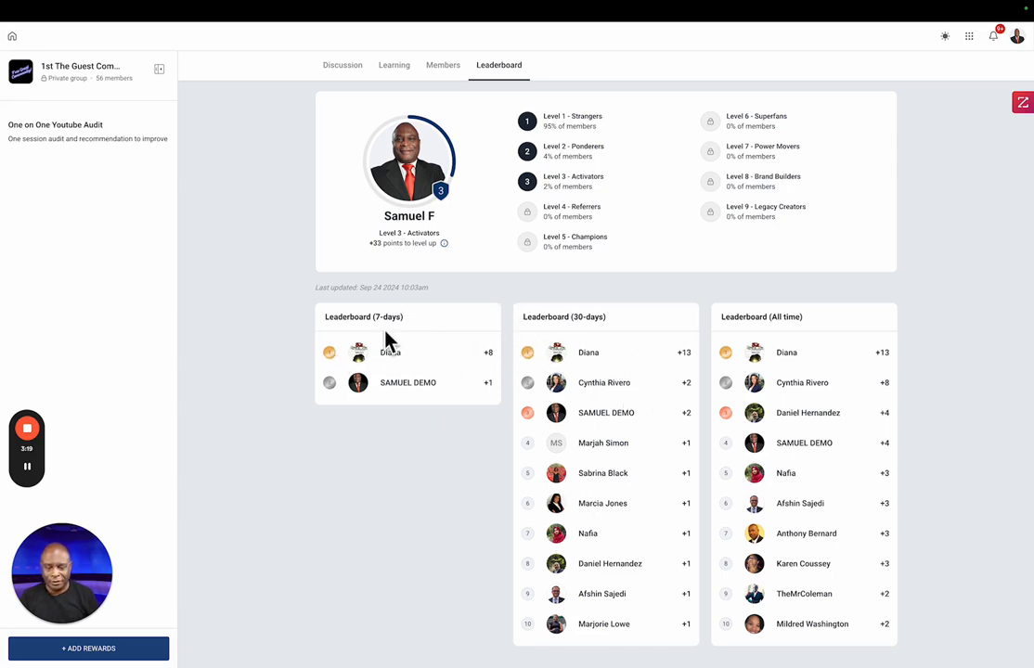
mouse_move(419, 360)
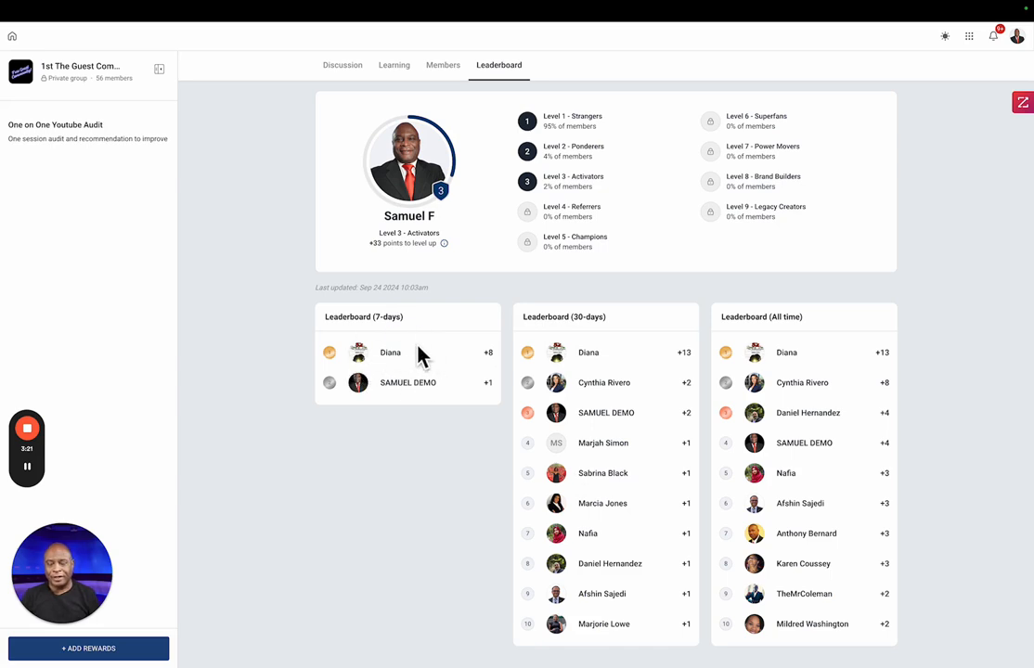
mouse_move(605, 502)
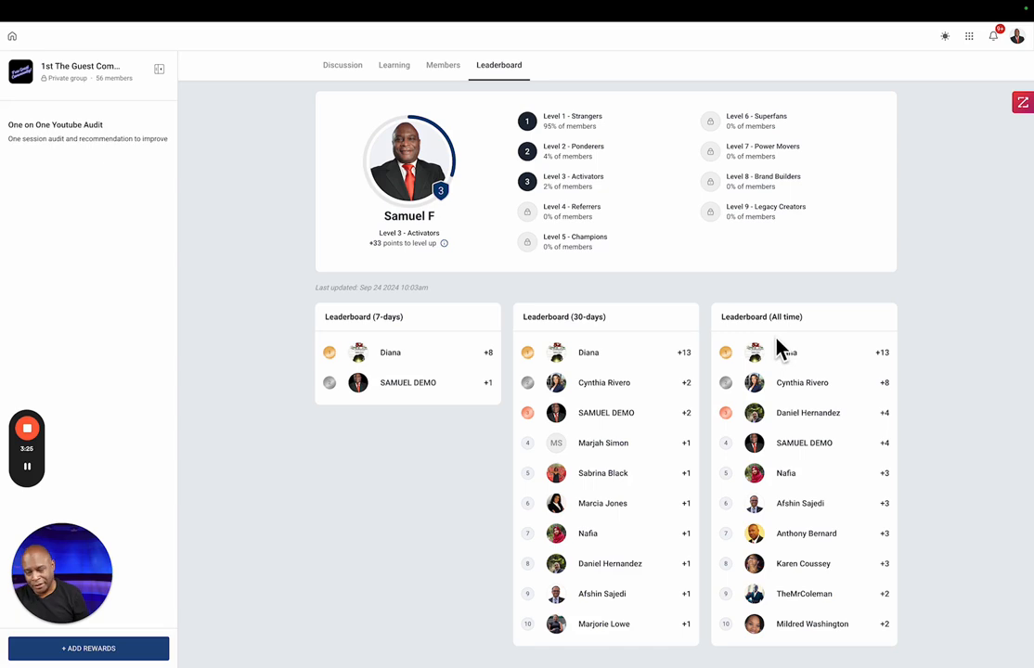
mouse_move(449, 282)
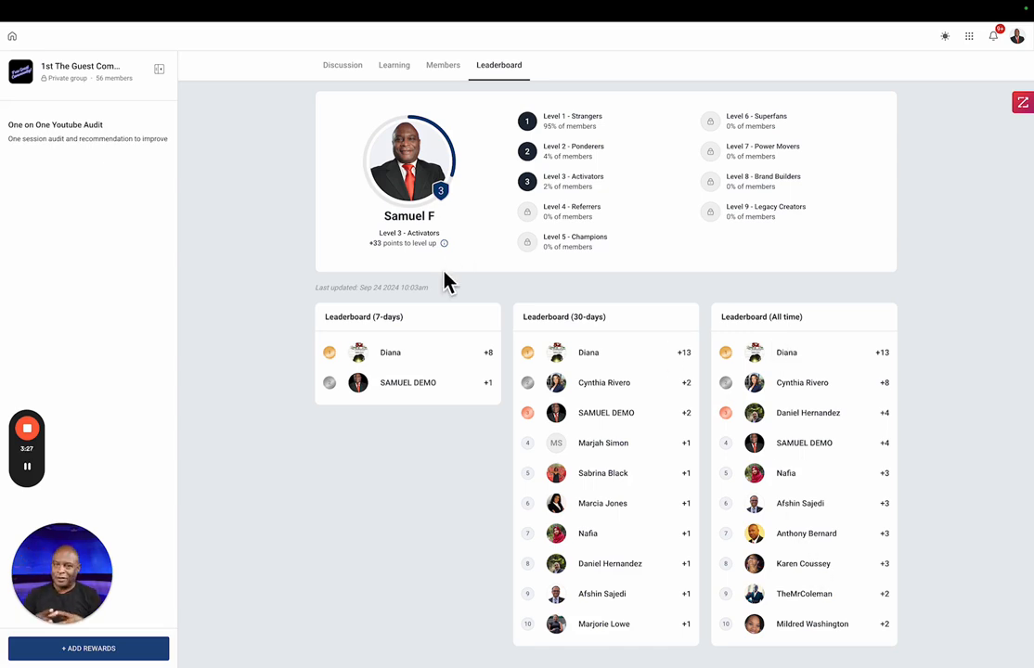
mouse_move(388, 260)
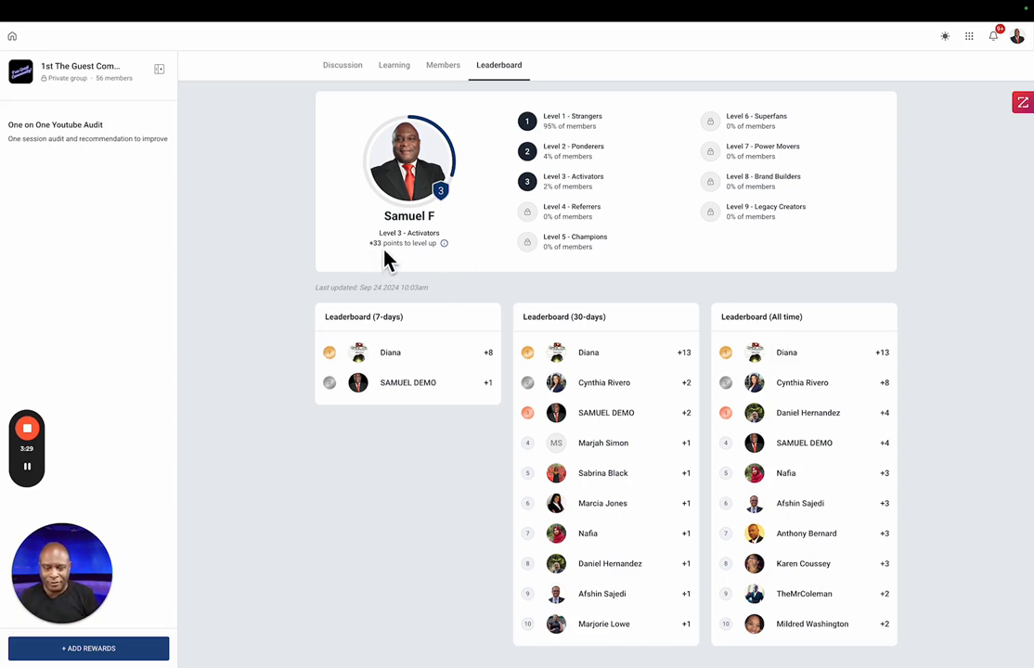
mouse_move(497, 128)
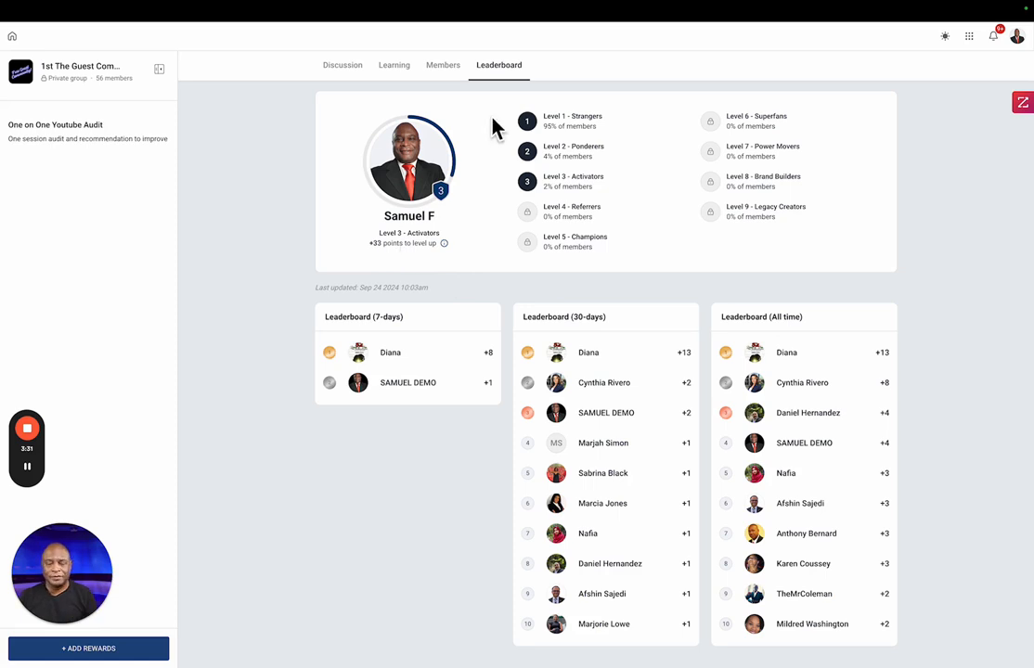
mouse_move(141, 312)
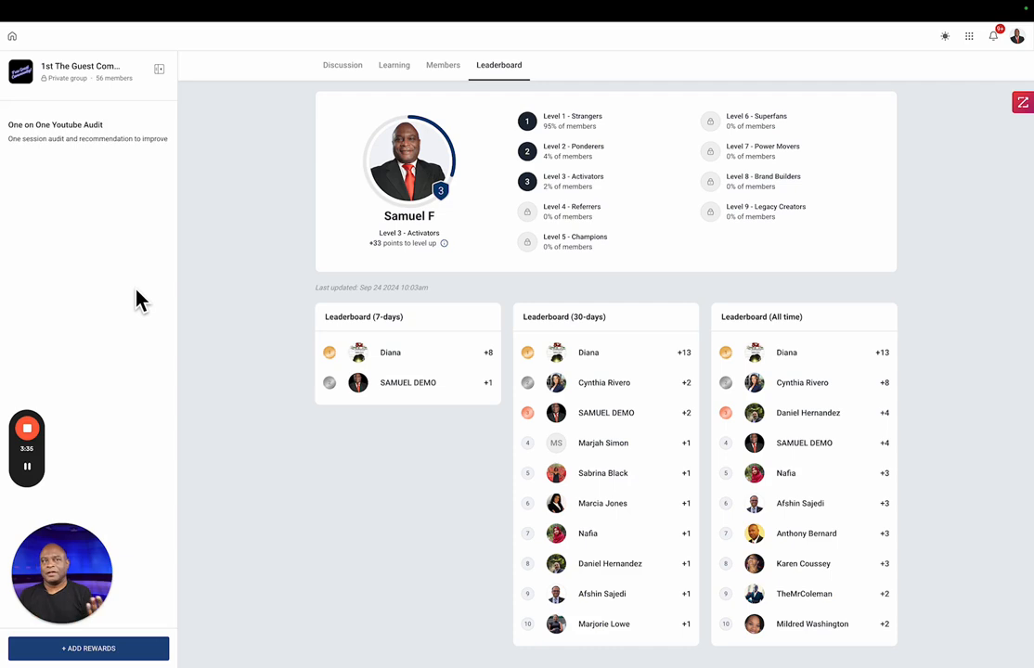
mouse_move(59, 166)
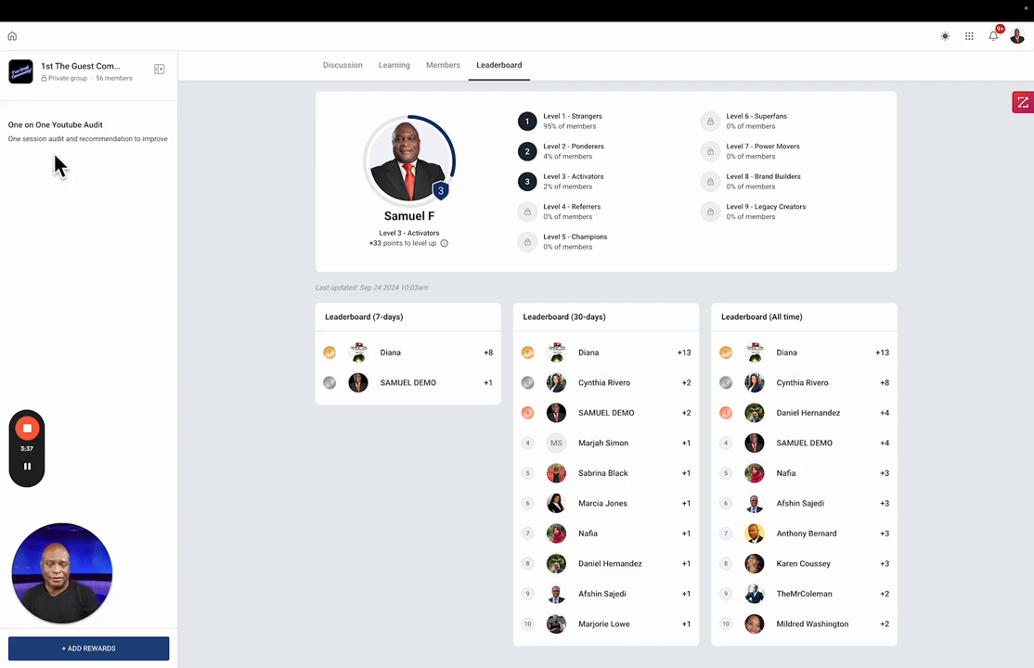
mouse_move(58, 160)
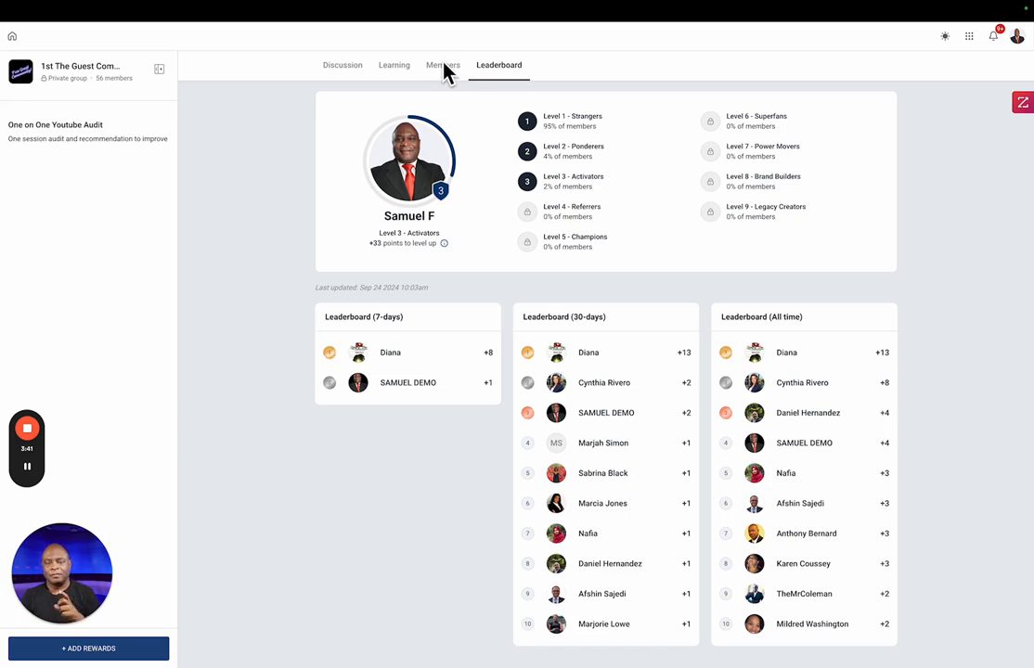
mouse_move(352, 70)
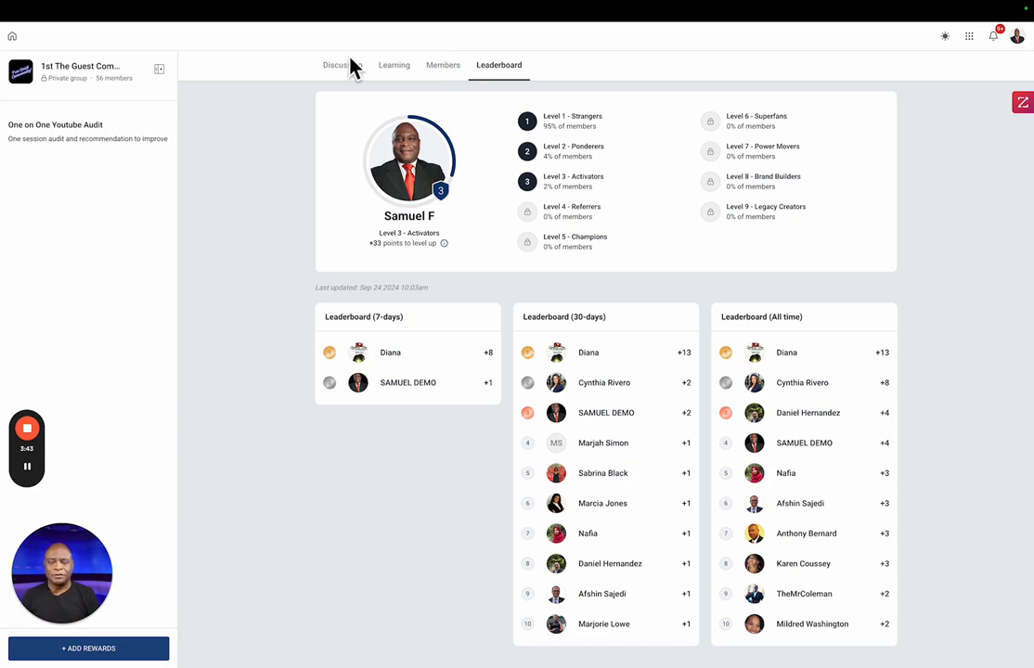
left_click(342, 65)
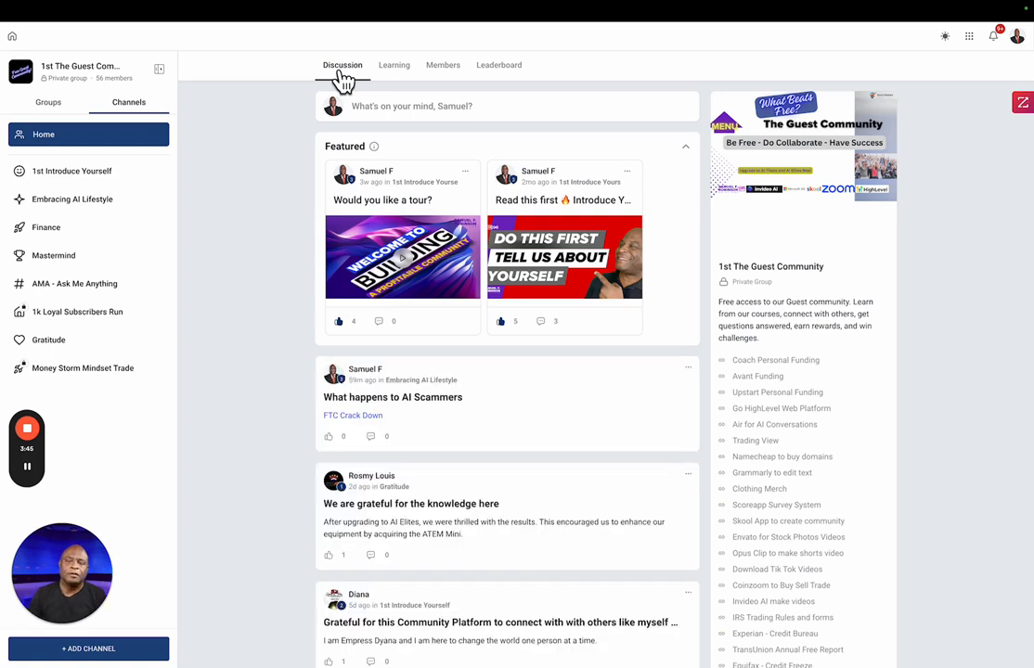